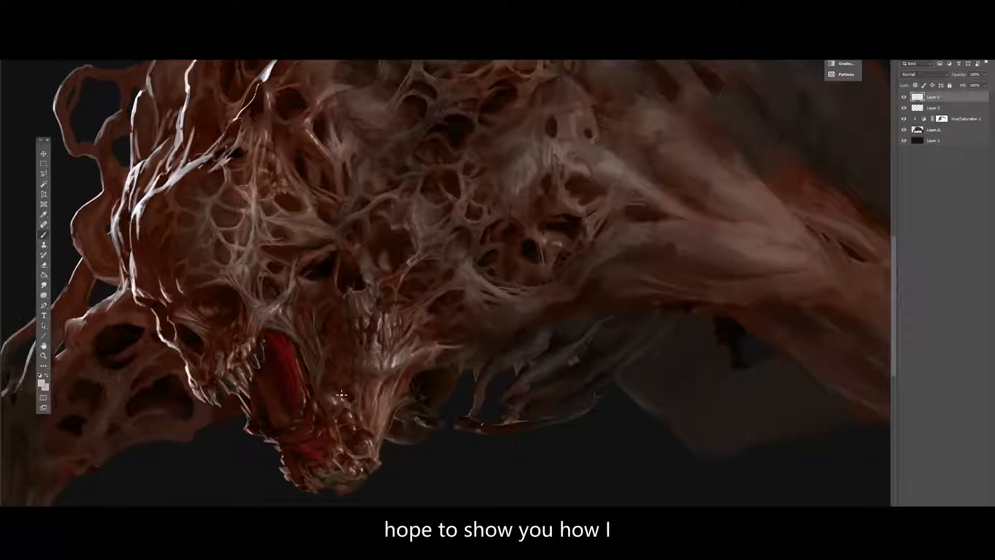
# - Set the foreground paint colour to a dark red-brown for the creature's skull-covered head
pyautogui.click(41, 384)
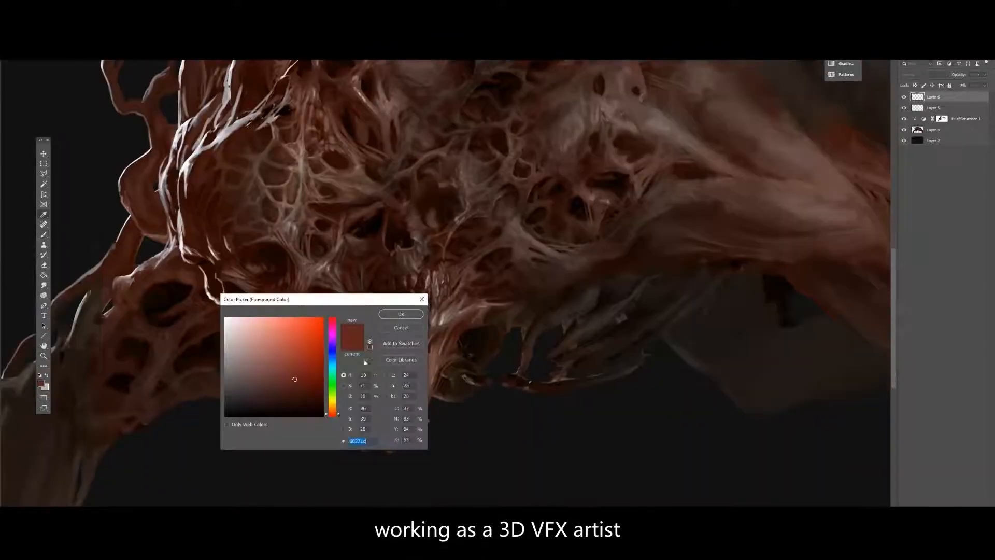
pyautogui.click(400, 313)
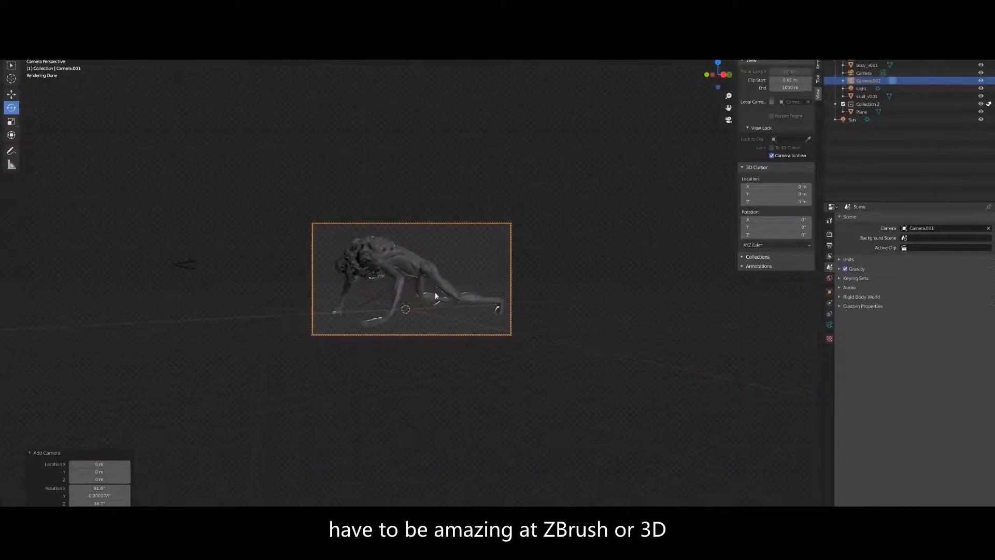
# - Render the grey crawling creature from the new camera and ready a blending mode for the paintover
pyautogui.click(852, 120)
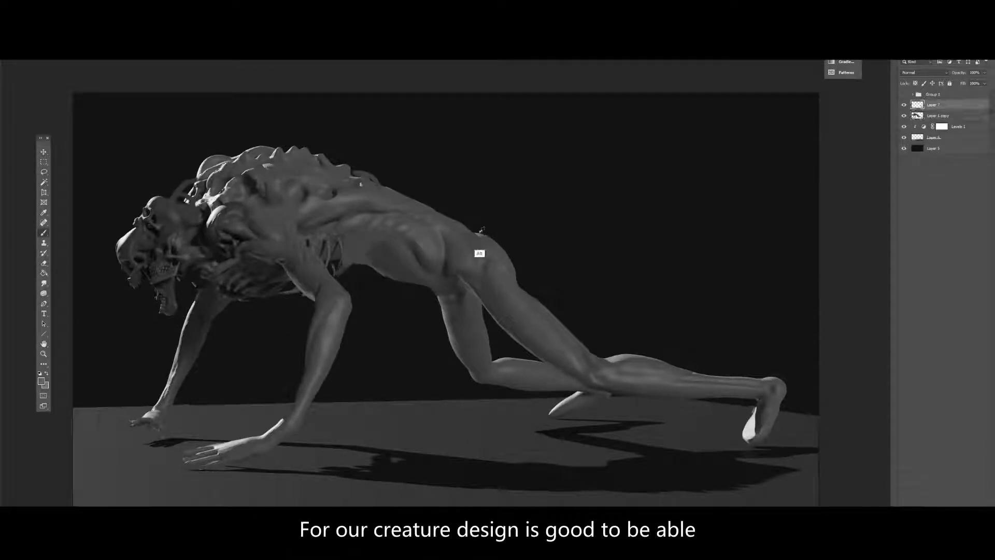
pyautogui.click(920, 73)
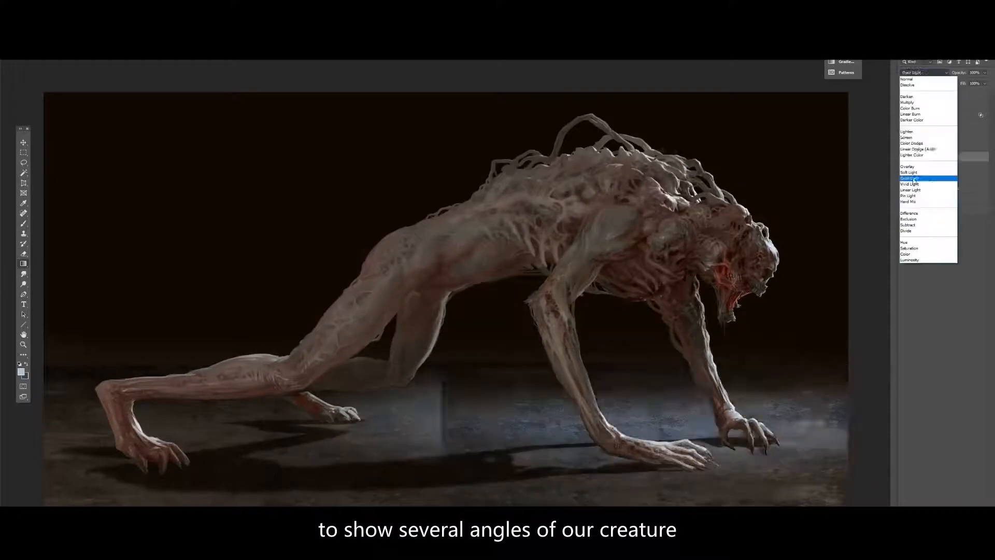